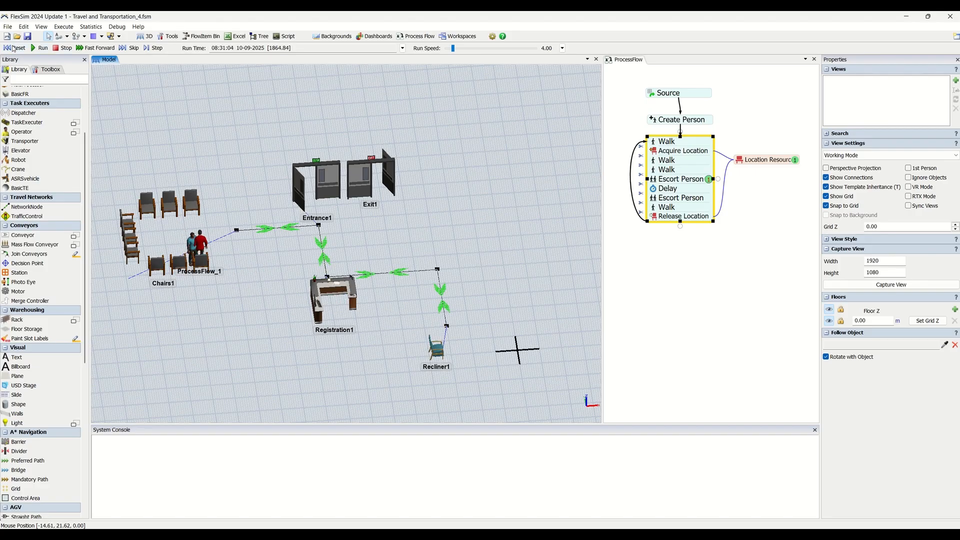
- Reset the run and set the node's Network View Mode to None, hiding all path nodes
left_click(15, 48)
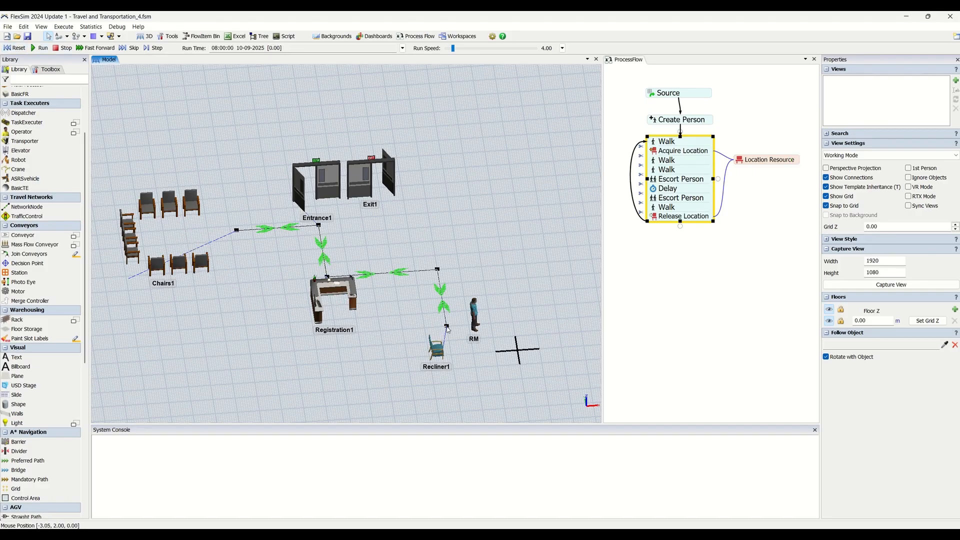
right_click(446, 329)
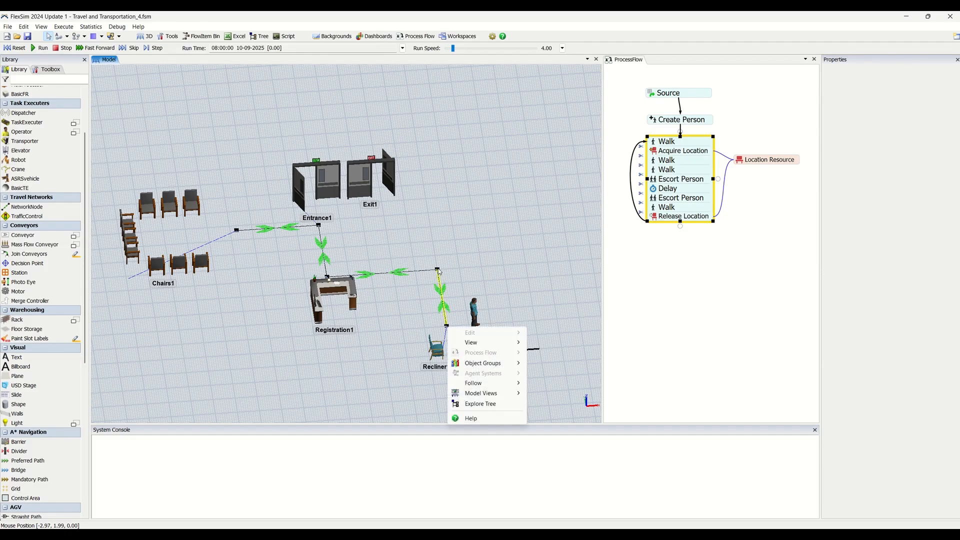
right_click(437, 260)
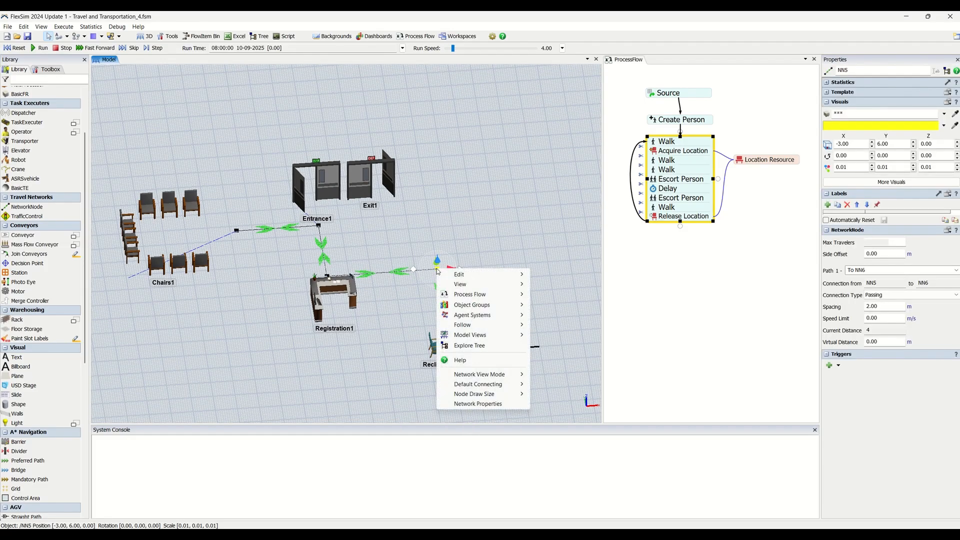
mouse_move(479, 374)
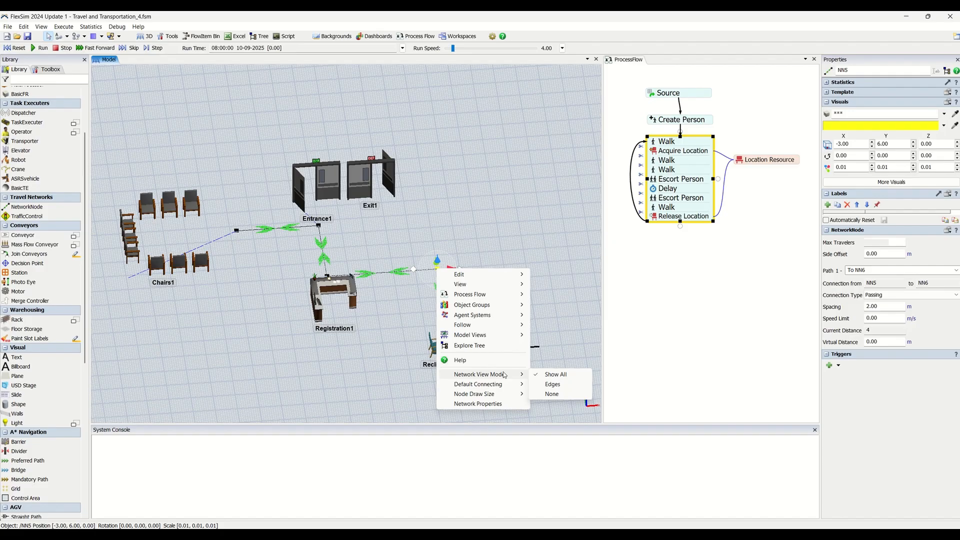
mouse_move(558, 399)
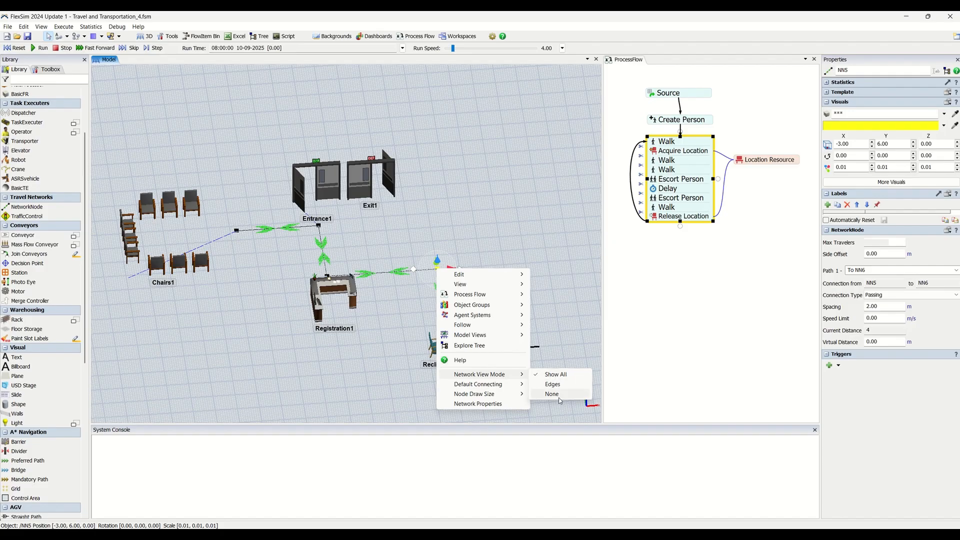
left_click(552, 394)
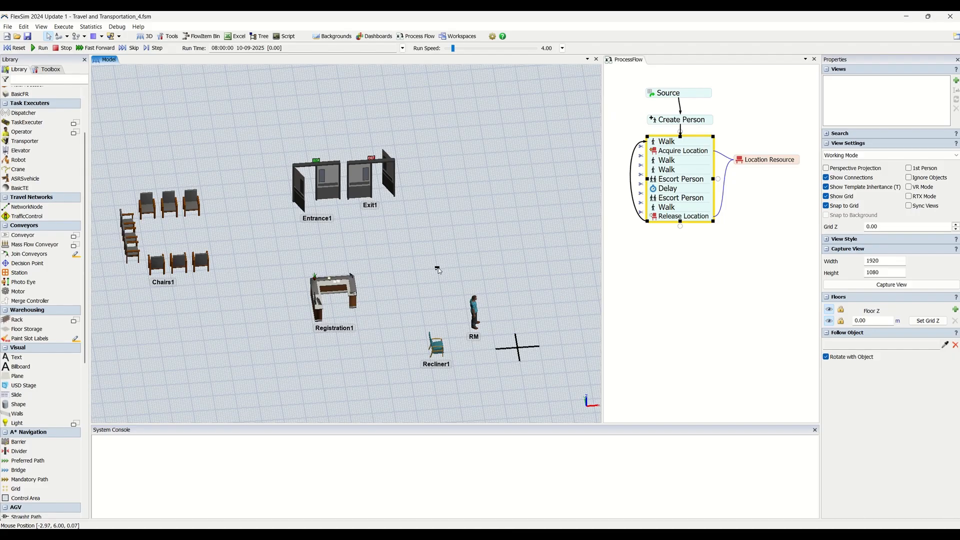
- Set Network View Mode to Show All so every path node is visible again
right_click(438, 269)
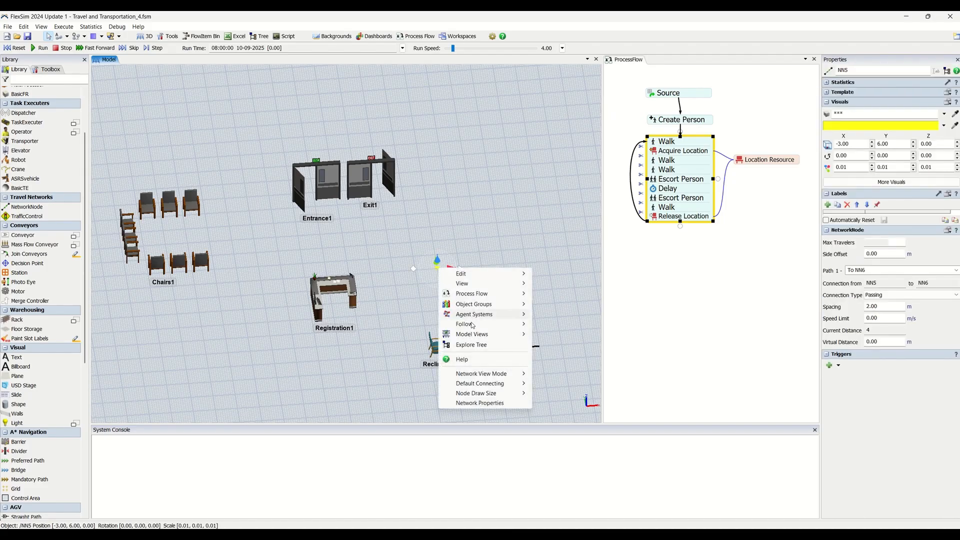
mouse_move(481, 373)
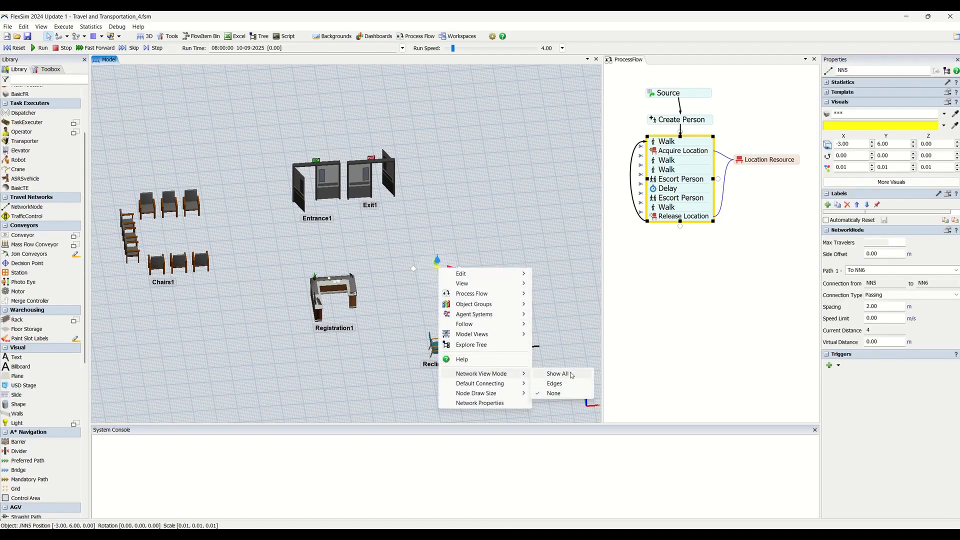
left_click(557, 372)
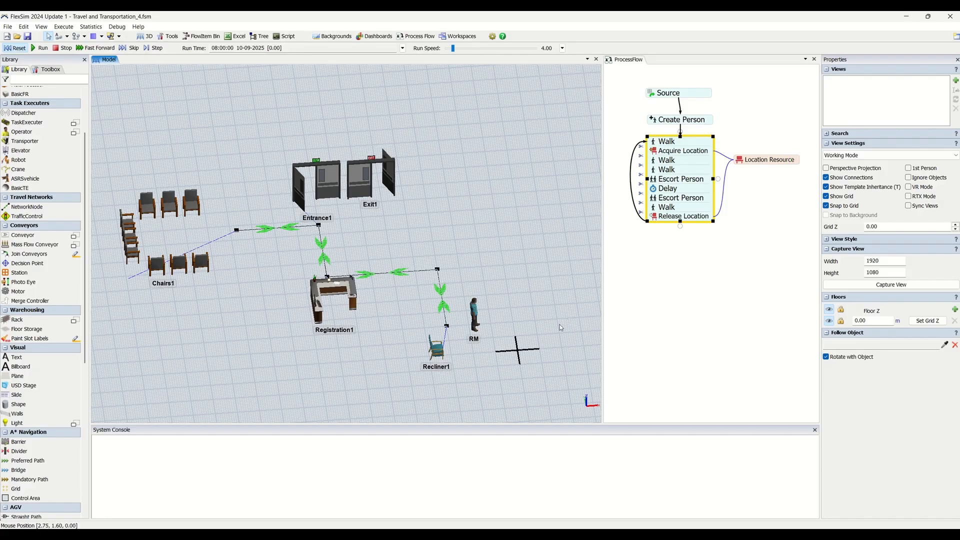
- Switch the node's Network View Mode to None, then back to Show All
right_click(447, 329)
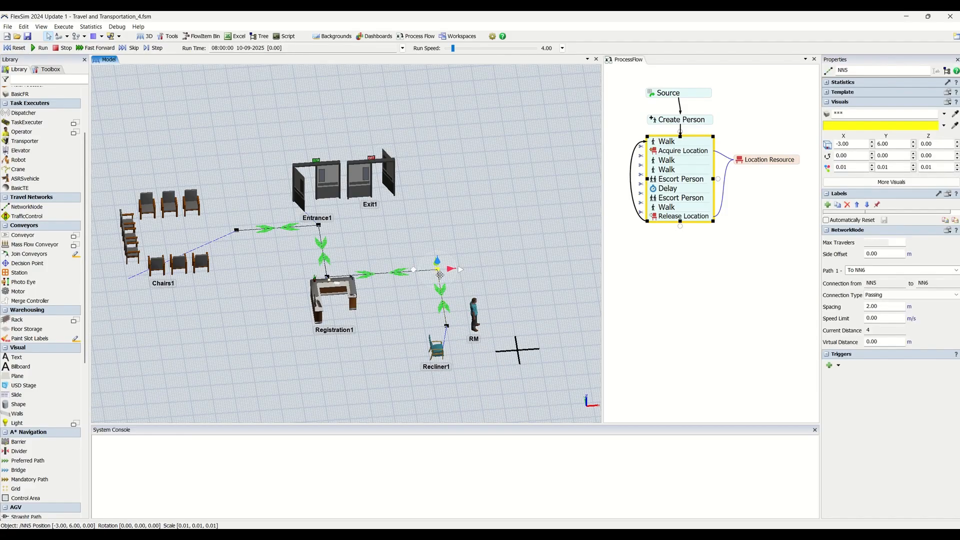
right_click(440, 274)
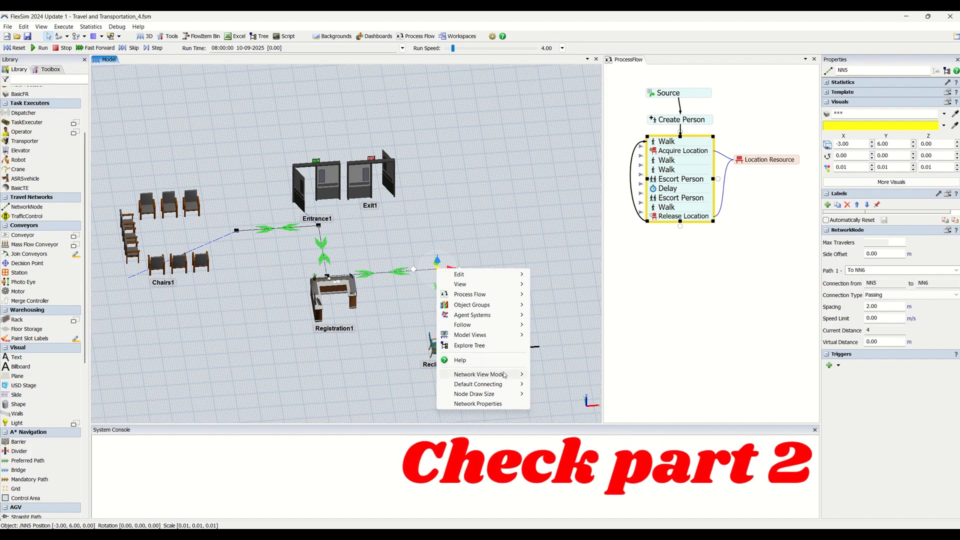
mouse_move(484, 374)
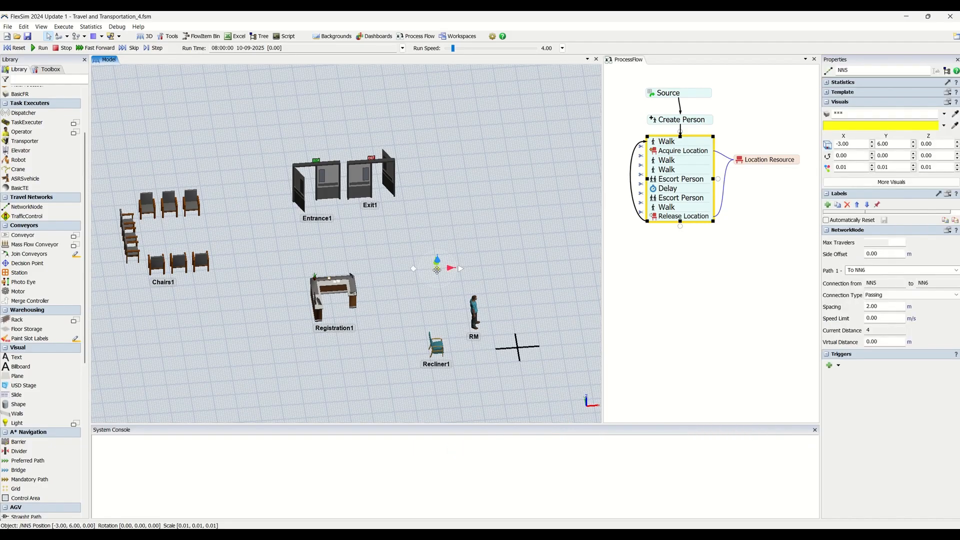
right_click(437, 268)
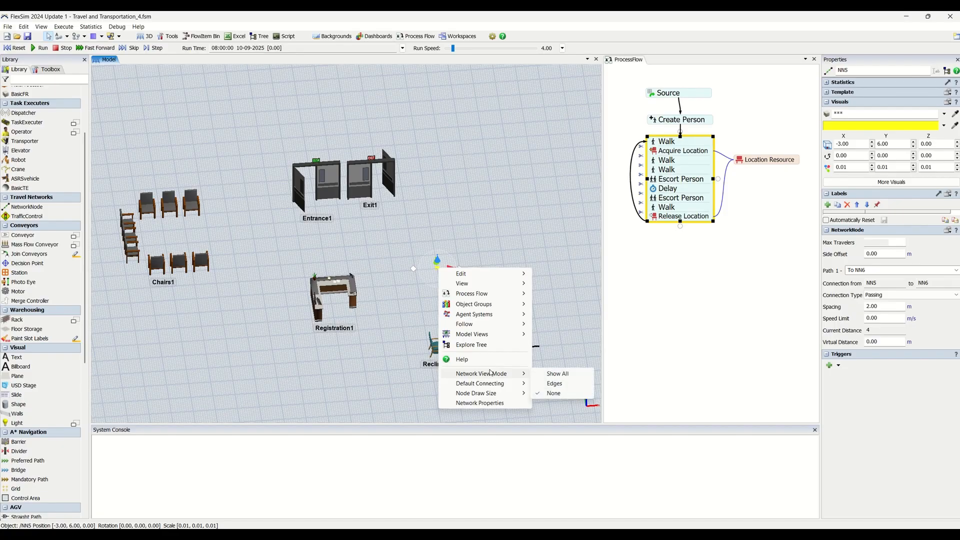
left_click(557, 373)
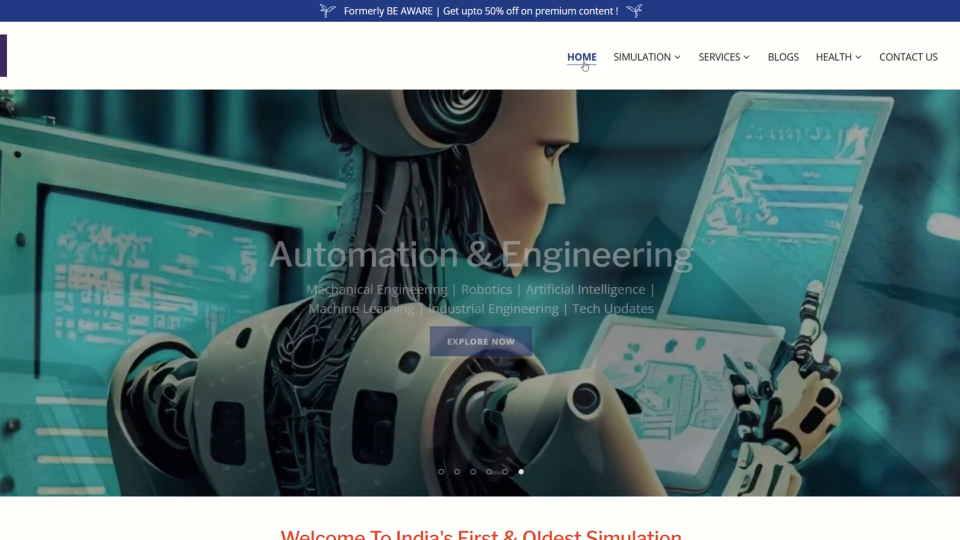
- Browse the LeanSimCorp home page and go to SIMULATION > Simulation Solutions
scroll("down", 3)
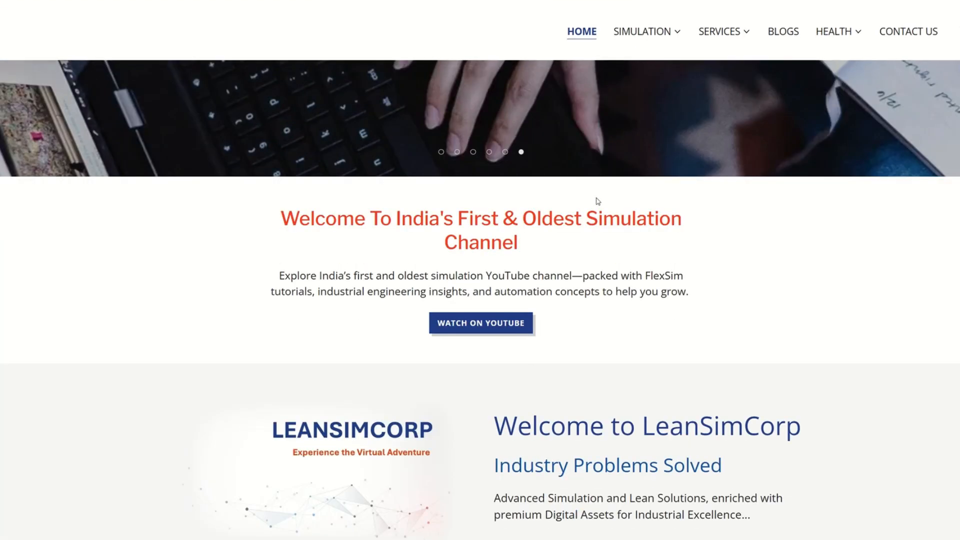
scroll("down", 3)
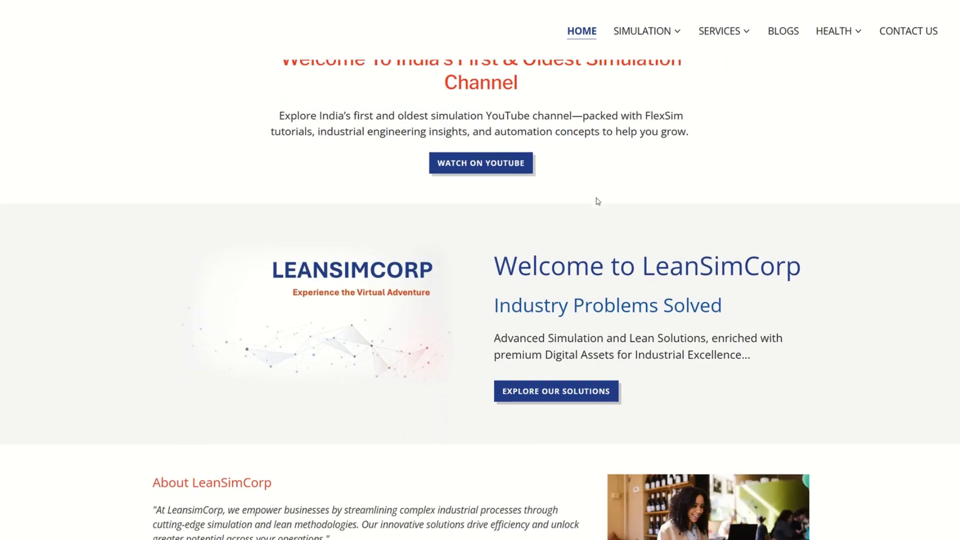
scroll("down", 3)
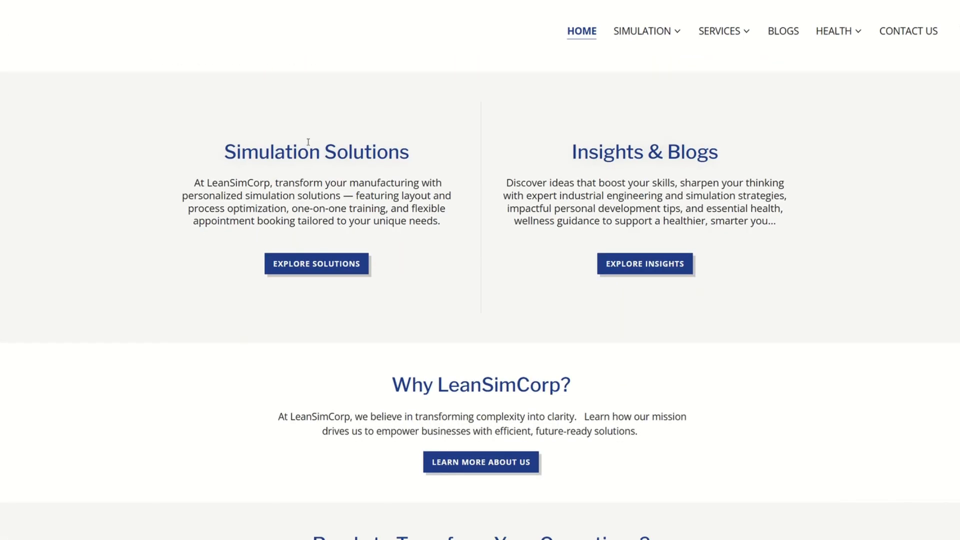
left_click(642, 31)
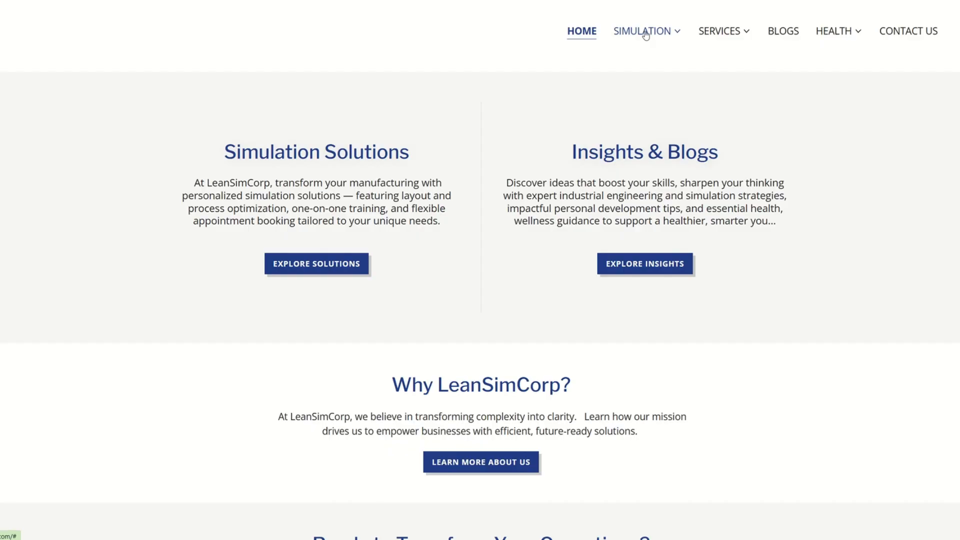
left_click(641, 31)
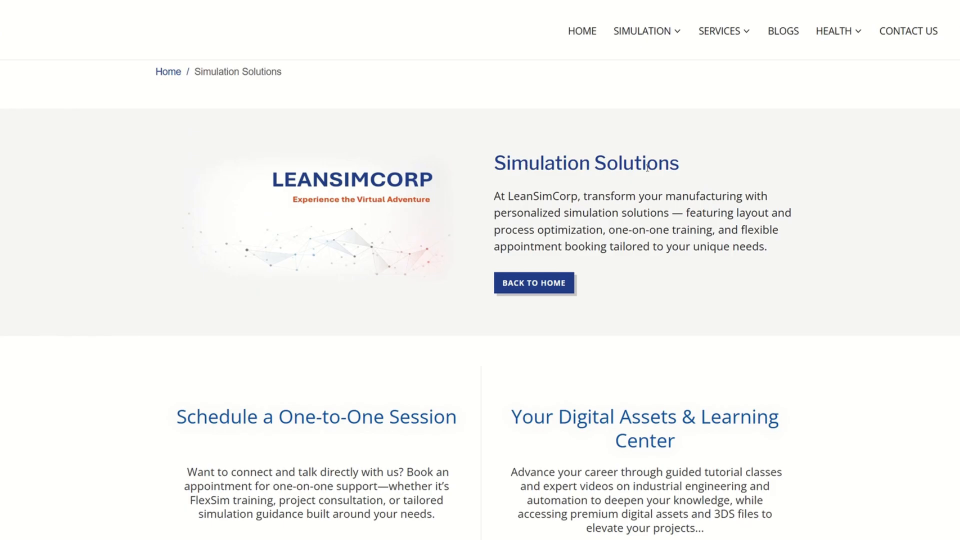
- Scroll the Simulation Solutions page and go to SIMULATION > Training Classes
scroll("down", 3)
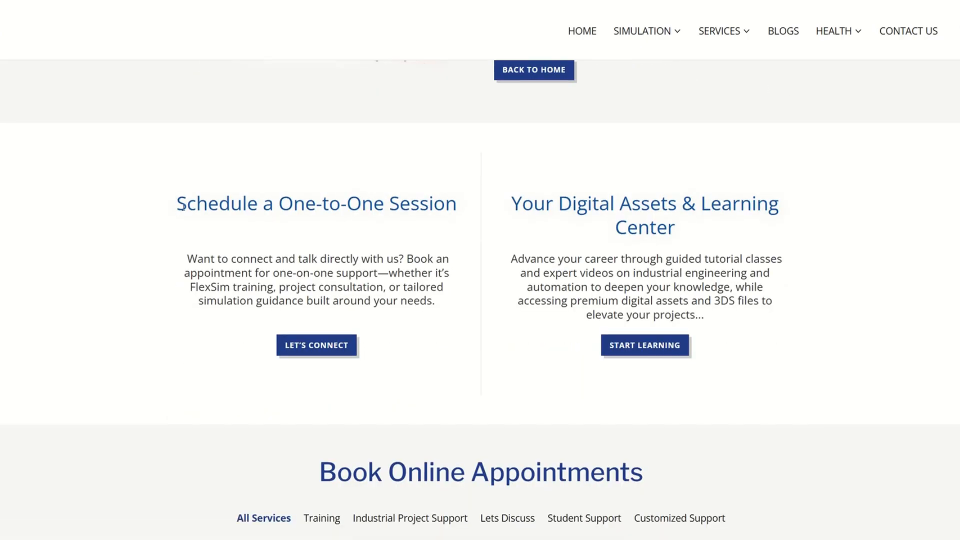
mouse_move(440, 212)
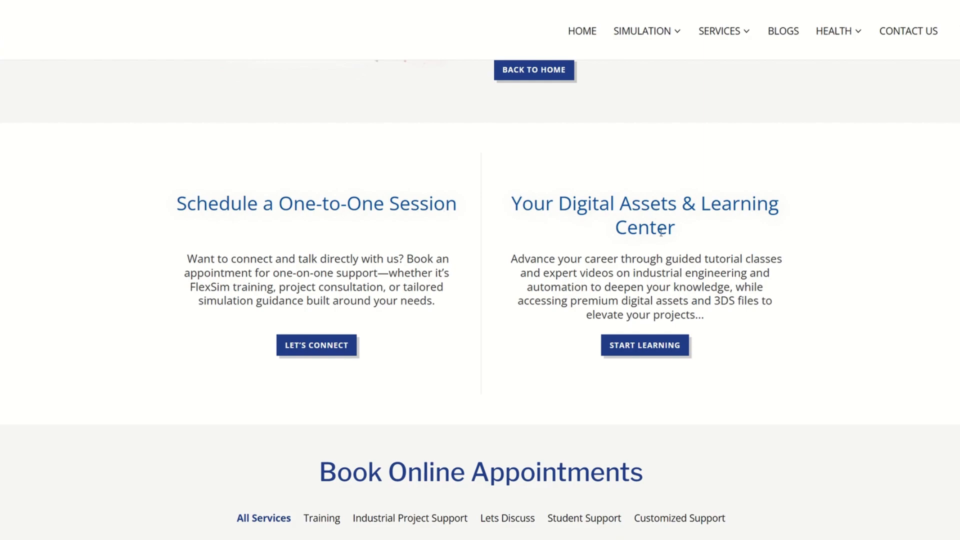
scroll("down", 3)
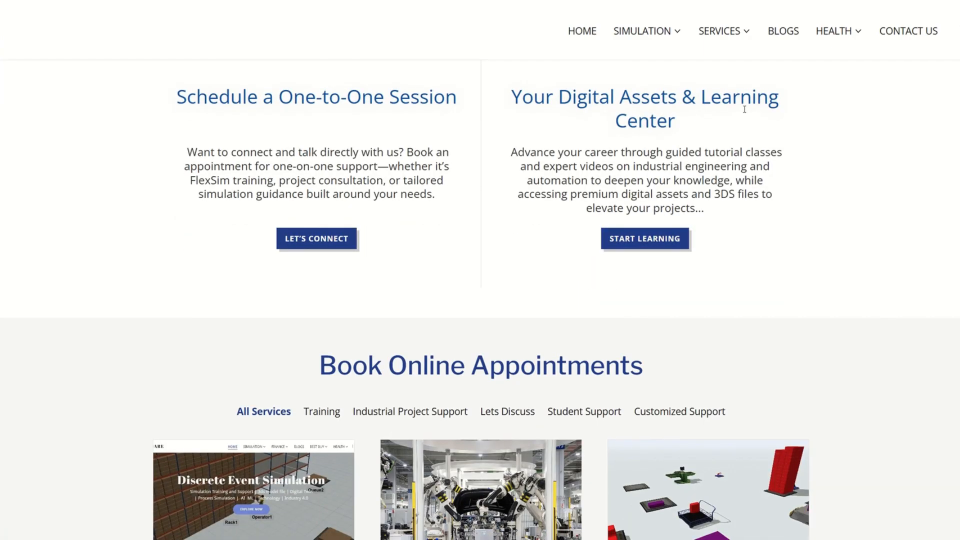
scroll("down", 3)
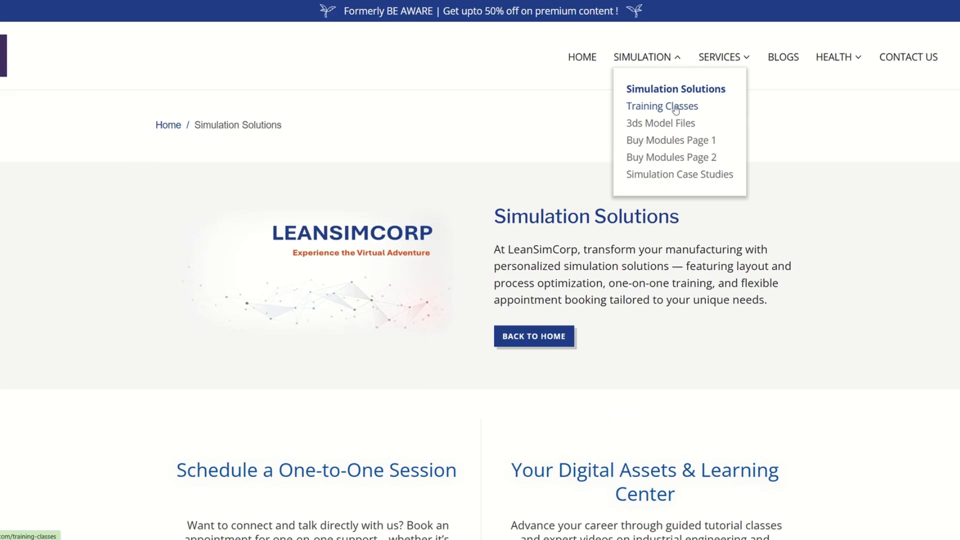
left_click(662, 106)
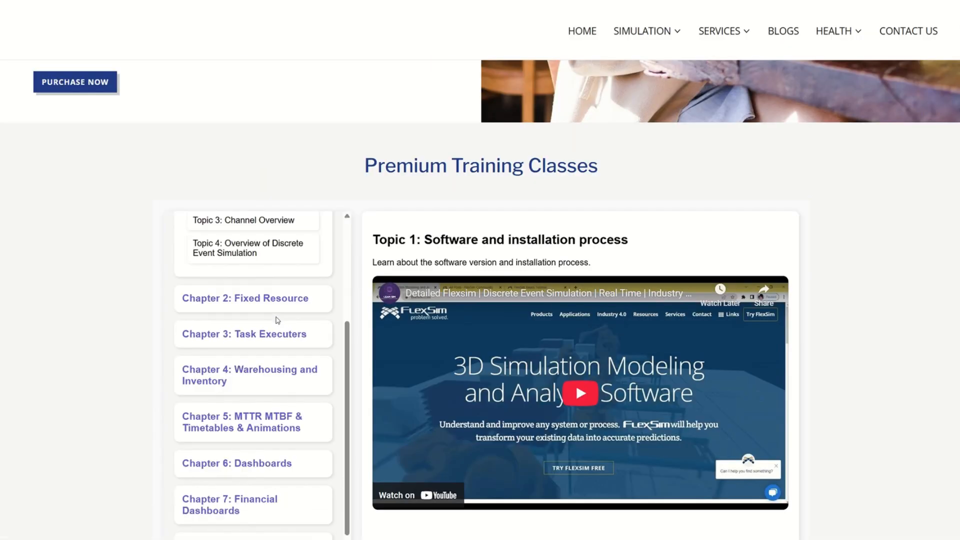
- Scroll the Training Classes page and navigate to the BLOGS page
scroll("down", 3)
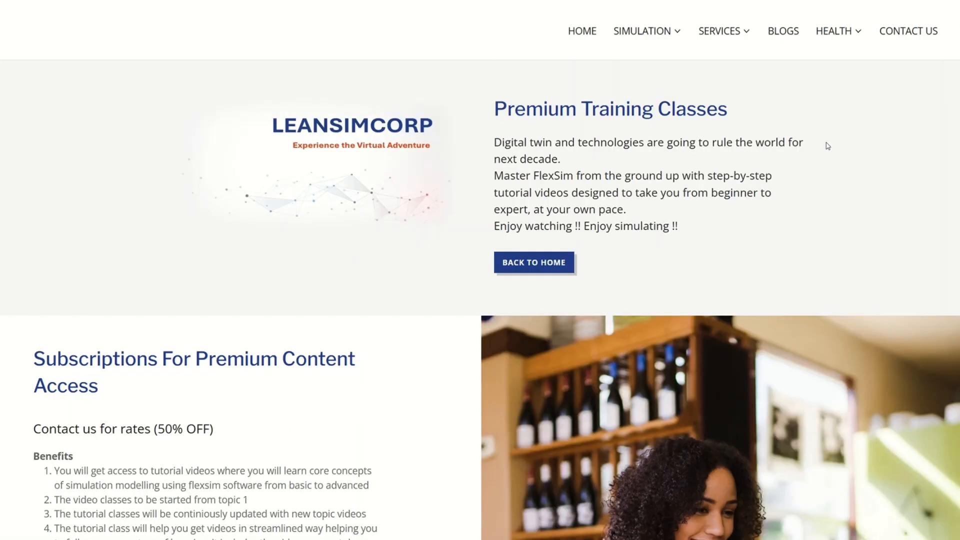
left_click(782, 31)
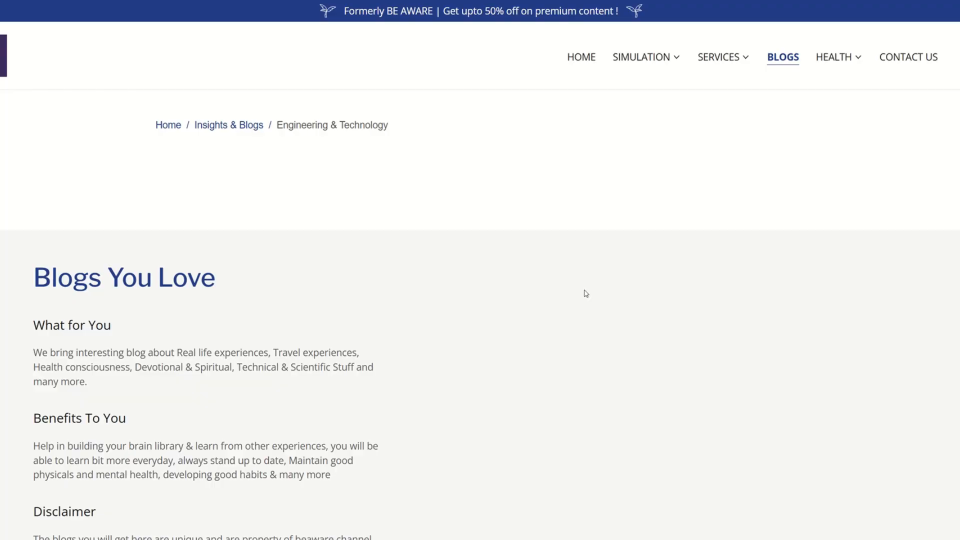
scroll("down", 3)
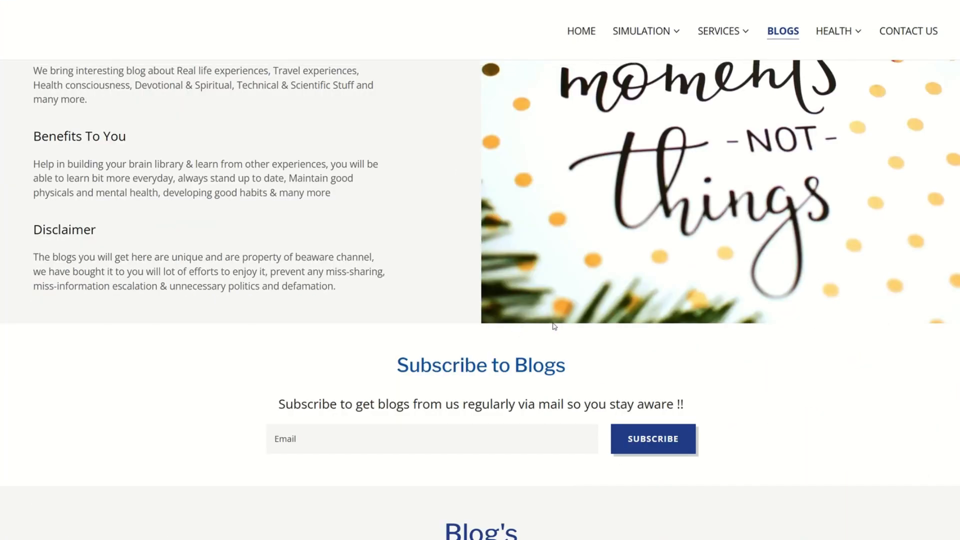
scroll("down", 3)
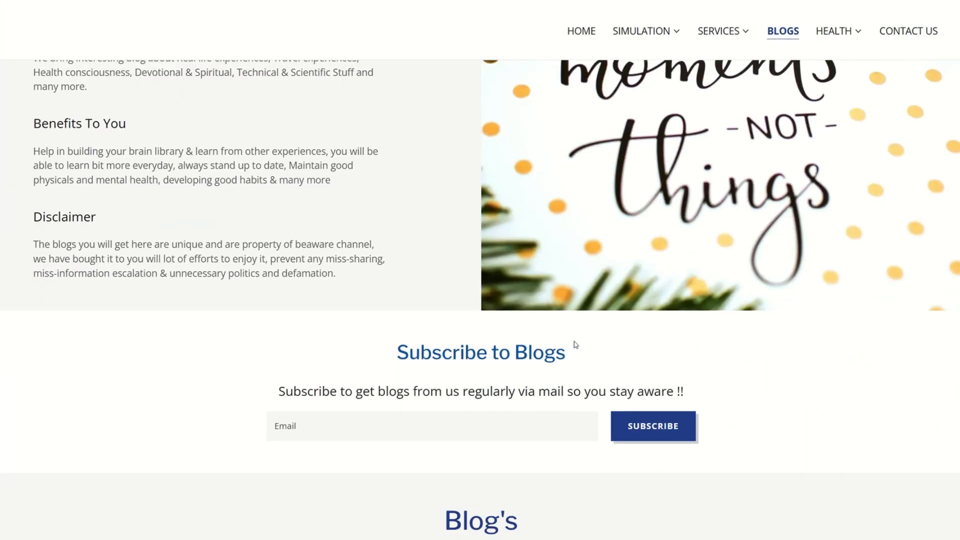
scroll("down", 3)
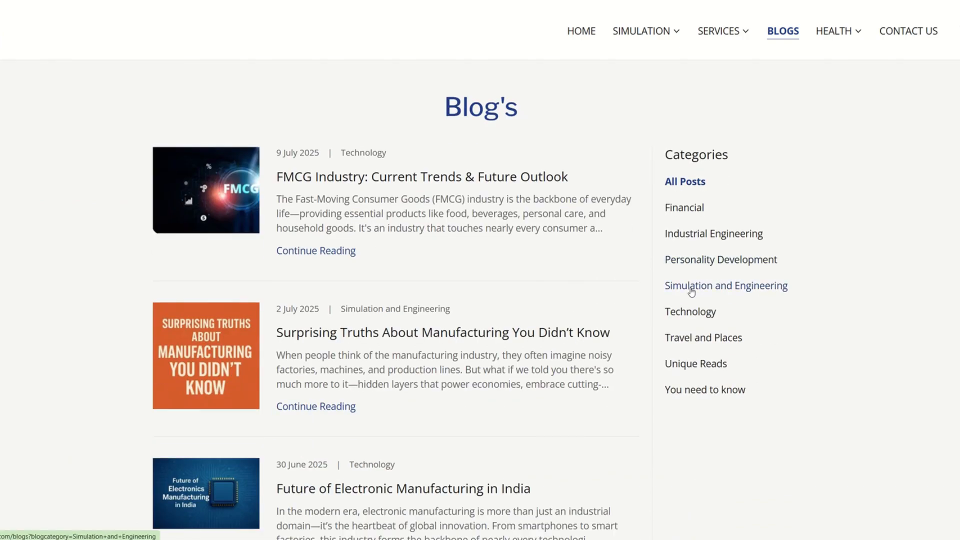
mouse_move(693, 329)
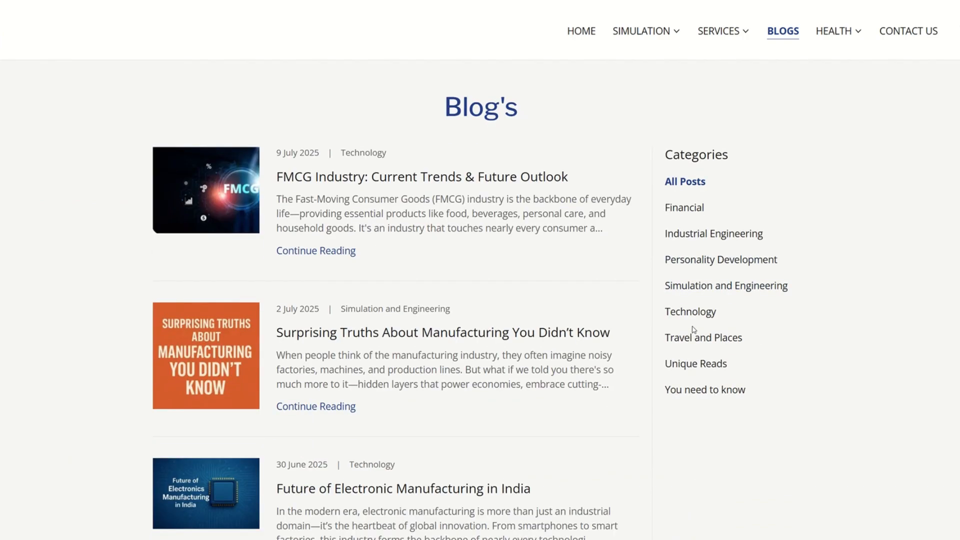
scroll("down", 3)
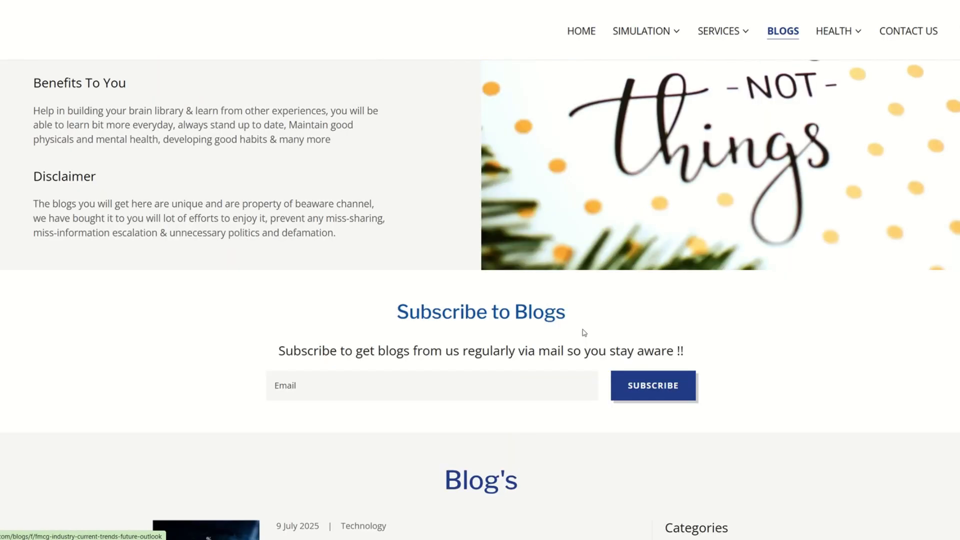
scroll("up", 3)
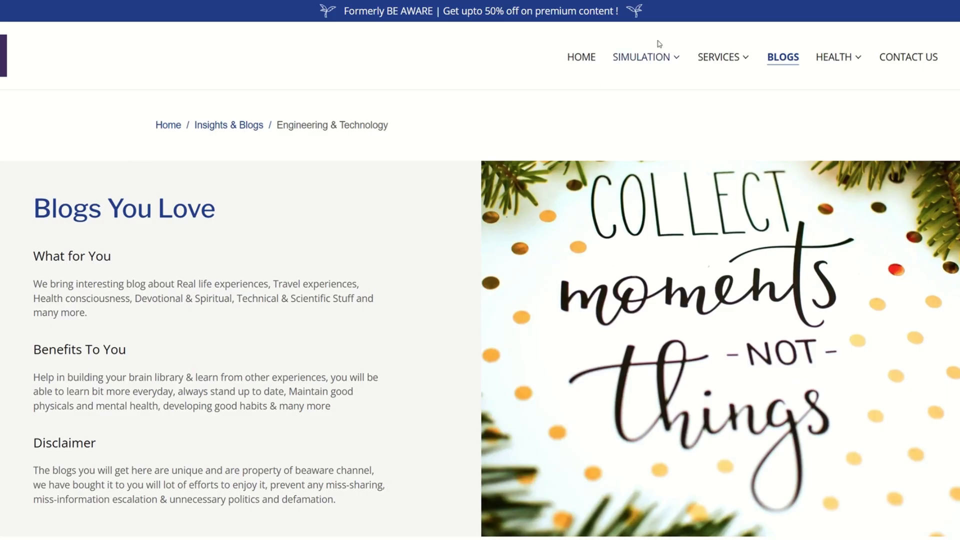